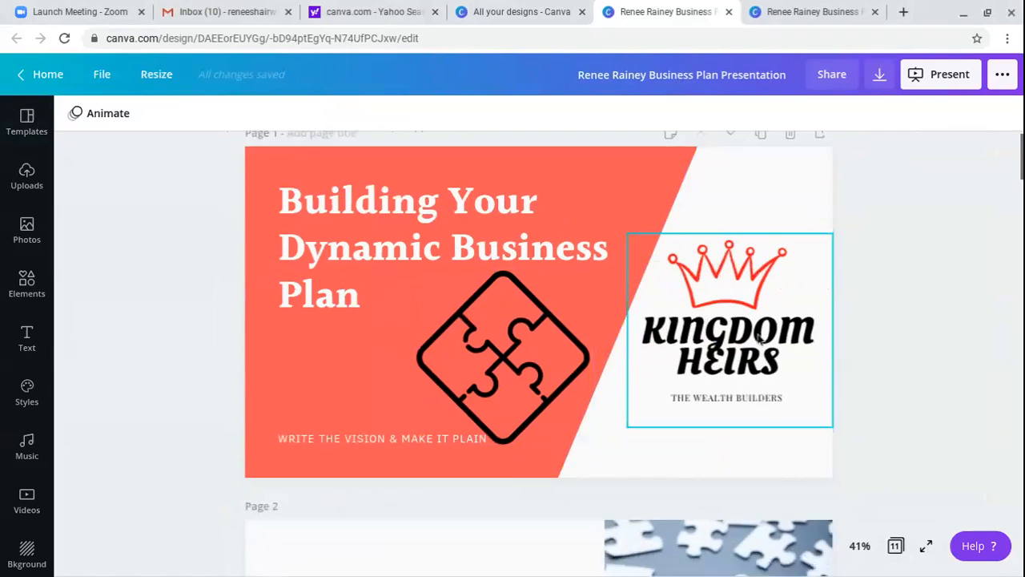
Scroll past the Kingdom Heirs title slide to the Business Idea slide on Page 2.
{"action": "scroll", "scroll_direction": "down", "scroll_amount": 3}
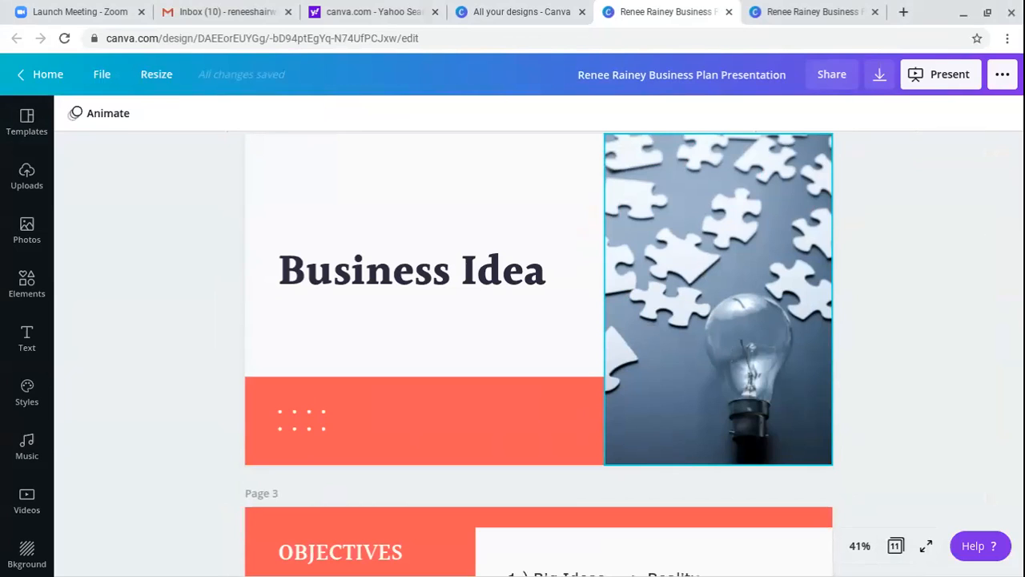
Scroll to the Objectives slide, select its first objective, then continue to 'The Five Most Important…' slide.
{"action": "scroll", "scroll_direction": "down", "scroll_amount": 3}
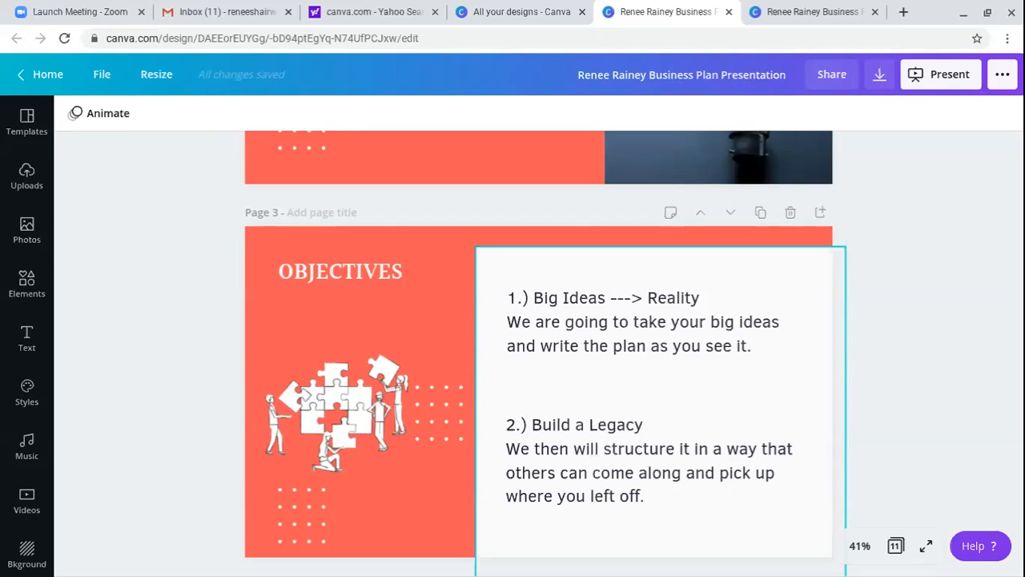
{"action": "mouse_move", "coordinate": [669, 514]}
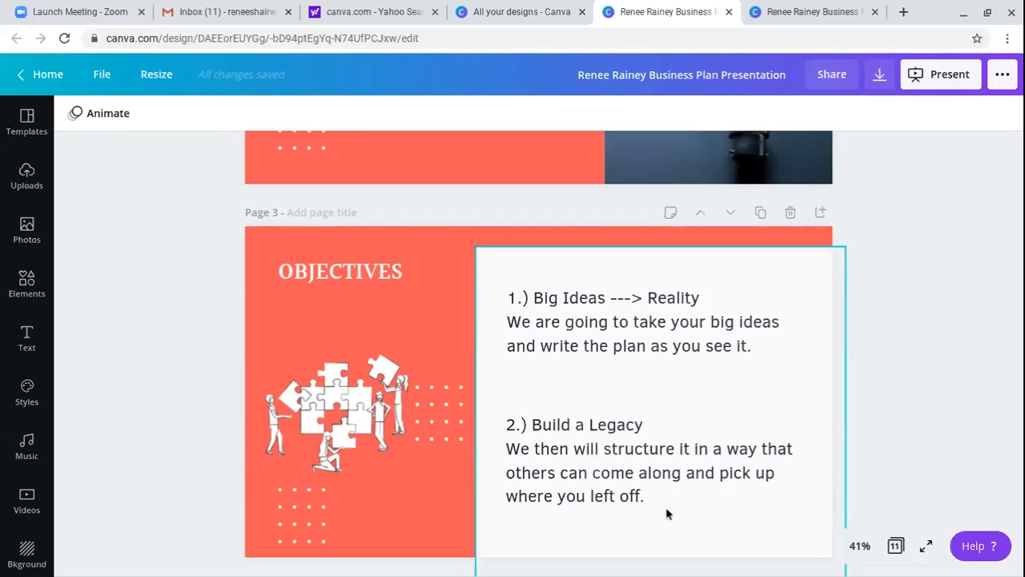
{"action": "mouse_move", "coordinate": [665, 549]}
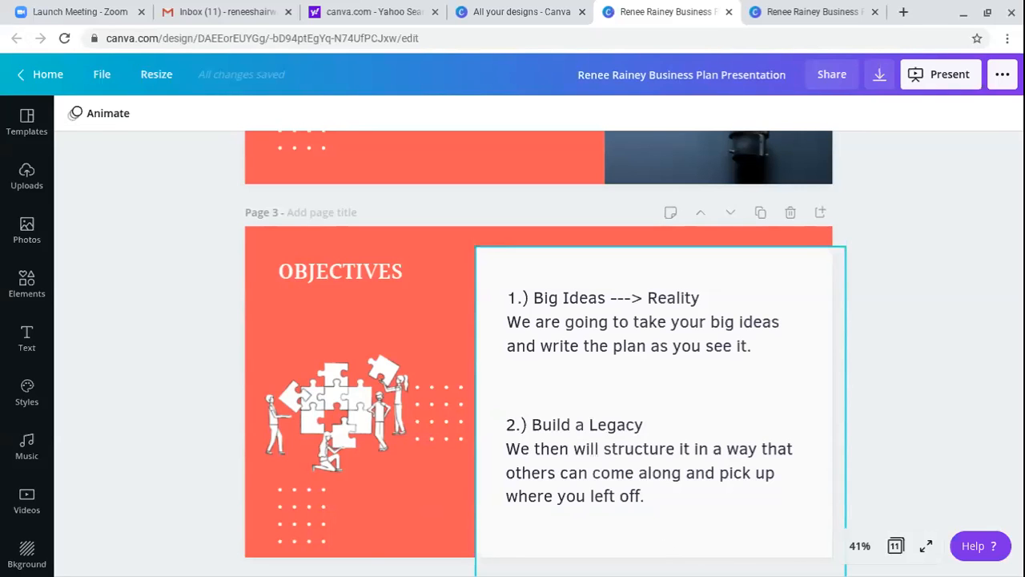
{"action": "left_click", "coordinate": [641, 321]}
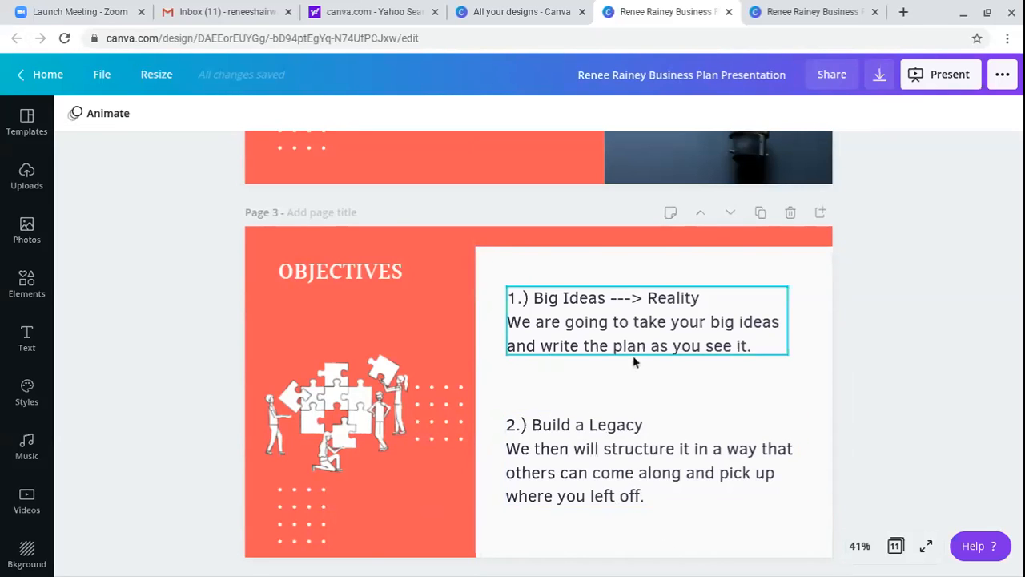
{"action": "scroll", "scroll_direction": "down", "scroll_amount": 3}
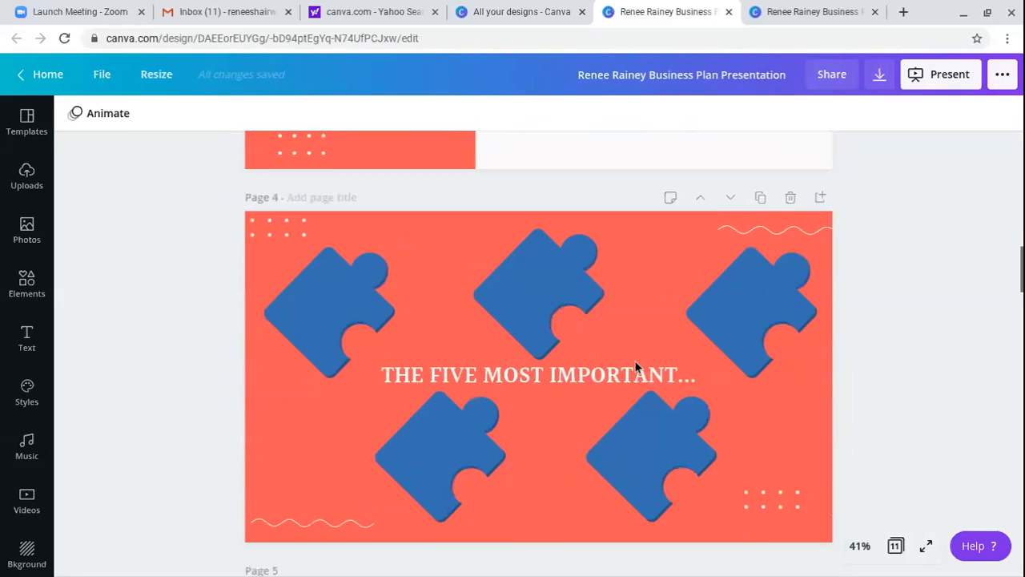